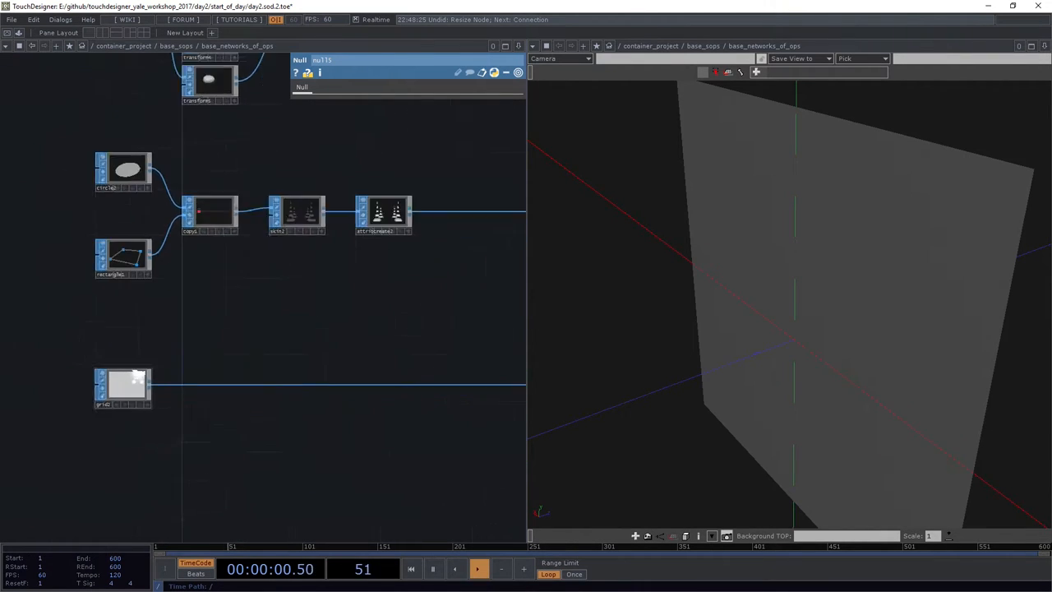
Set grid1's Orientation to ZX Plane and its Primitive Type to Polygon.
left_click(122, 388)
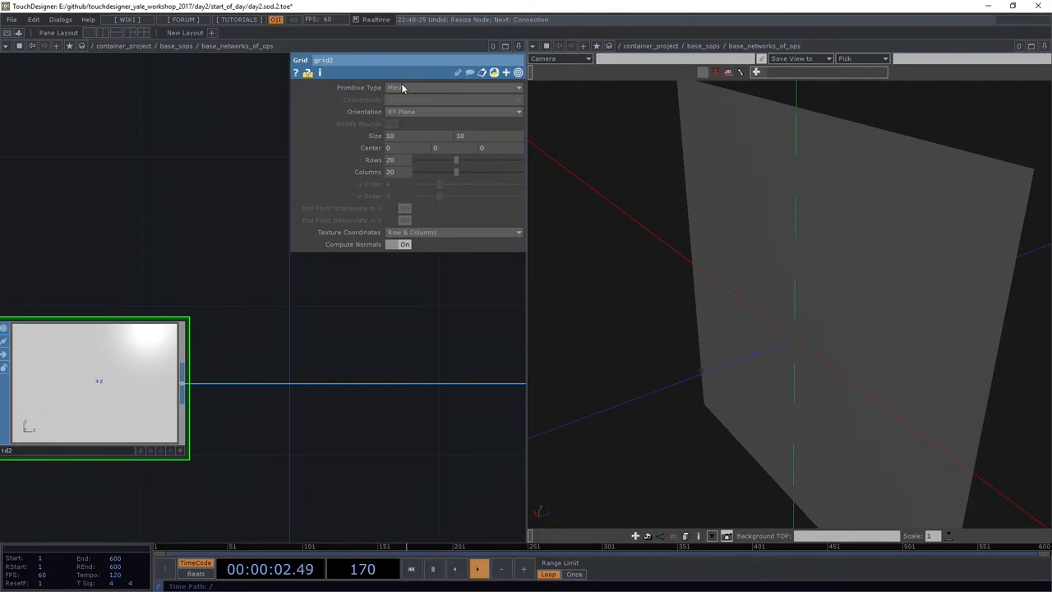
left_click(452, 112)
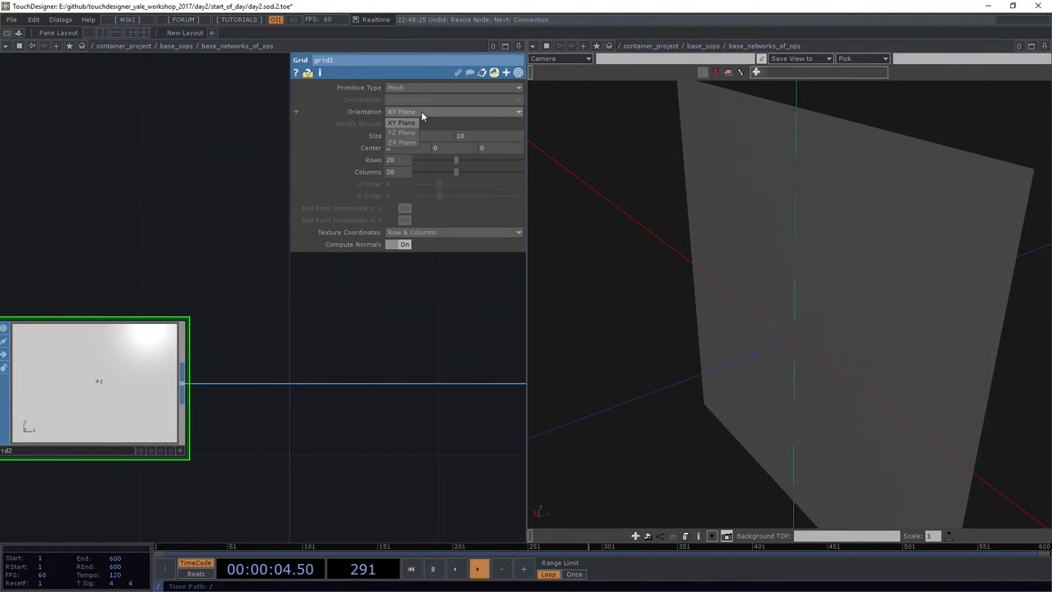
left_click(401, 141)
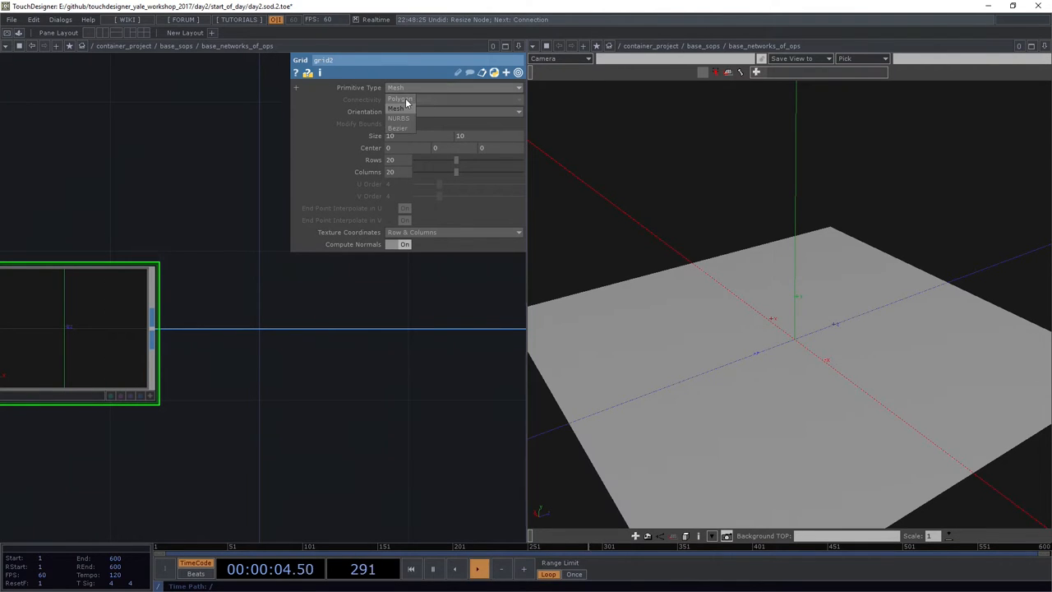
left_click(398, 99)
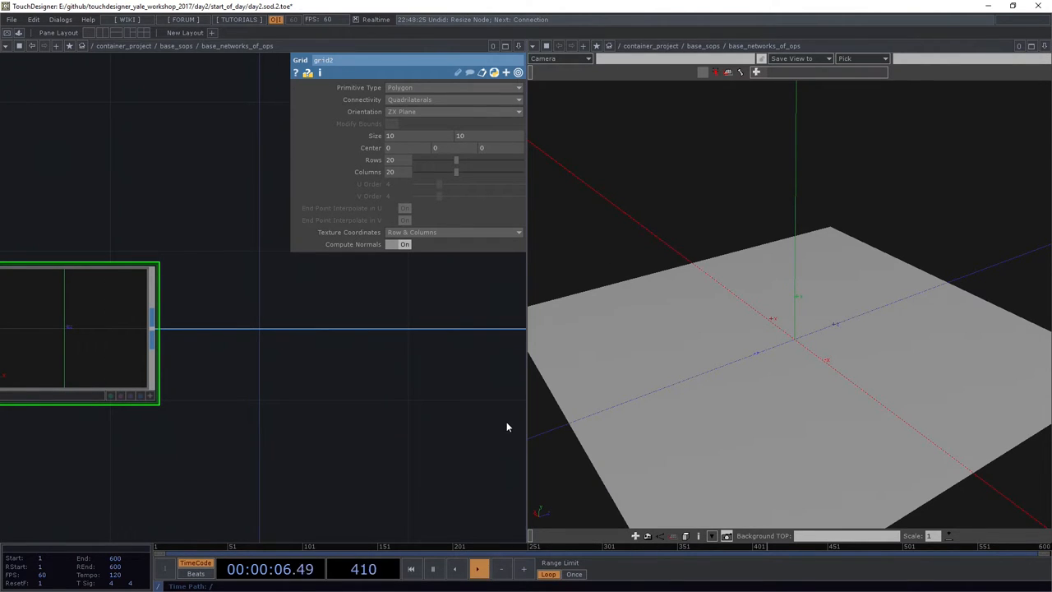
Add a Noise SOP after grid1 so the flat plane becomes bumpy terrain.
right_click(173, 354)
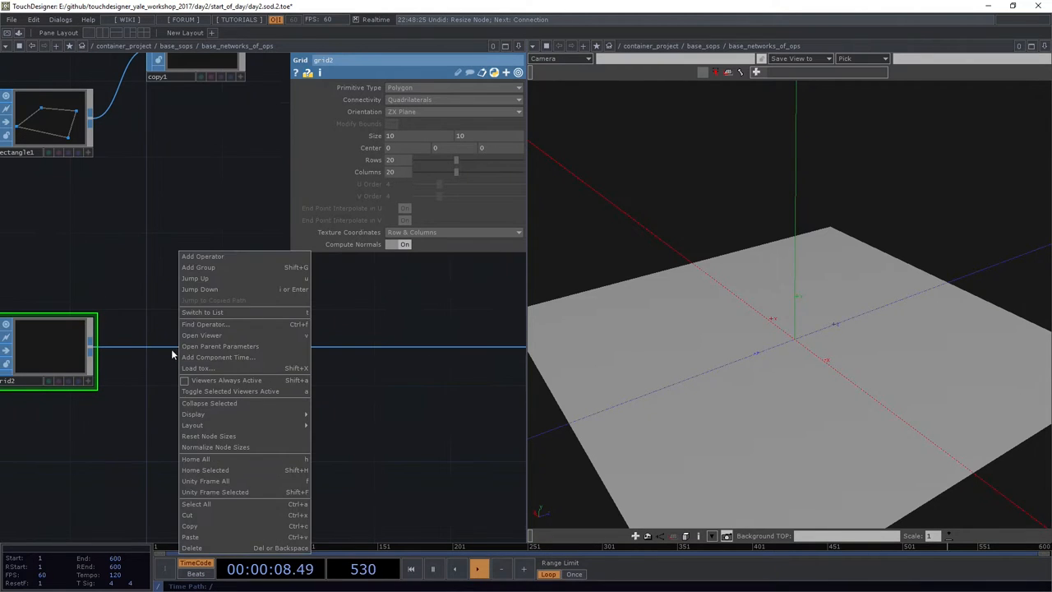
left_click(202, 257)
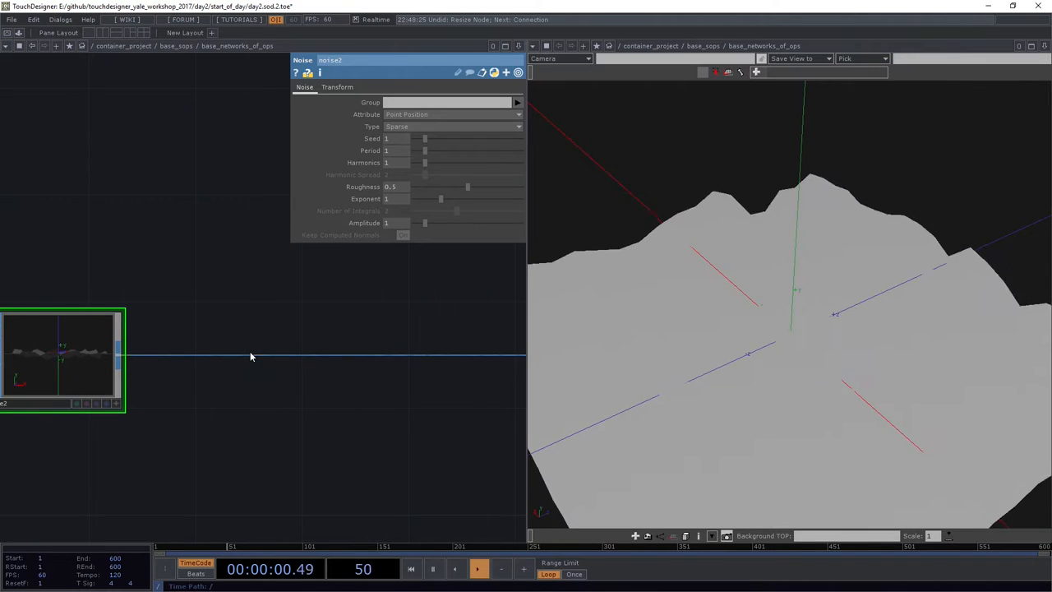
right_click(237, 358)
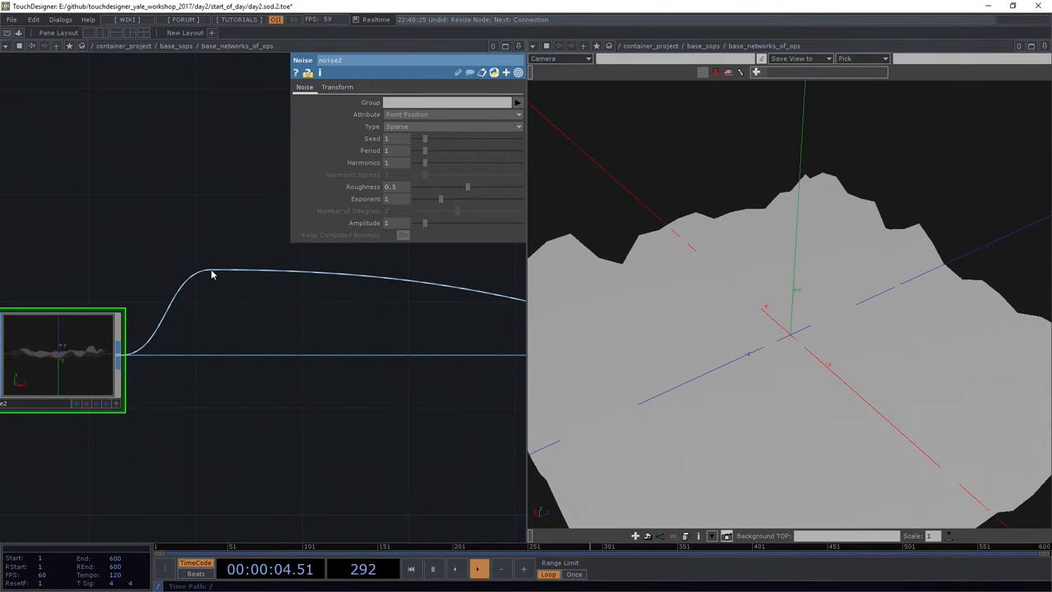
Insert a Clip SOP on the noise output wire, then return to grid1's settings.
right_click(237, 355)
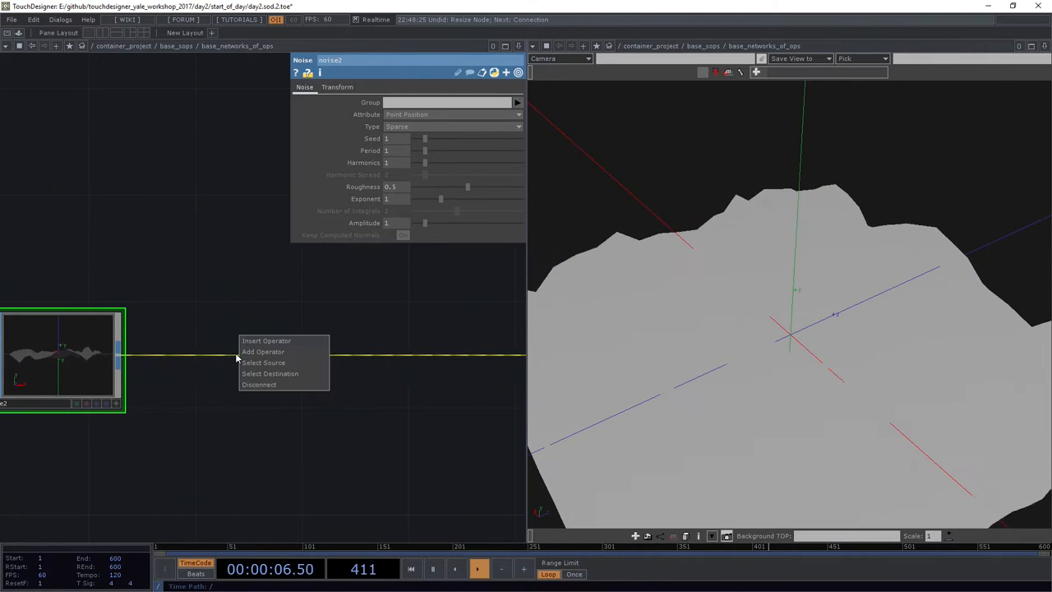
left_click(263, 351)
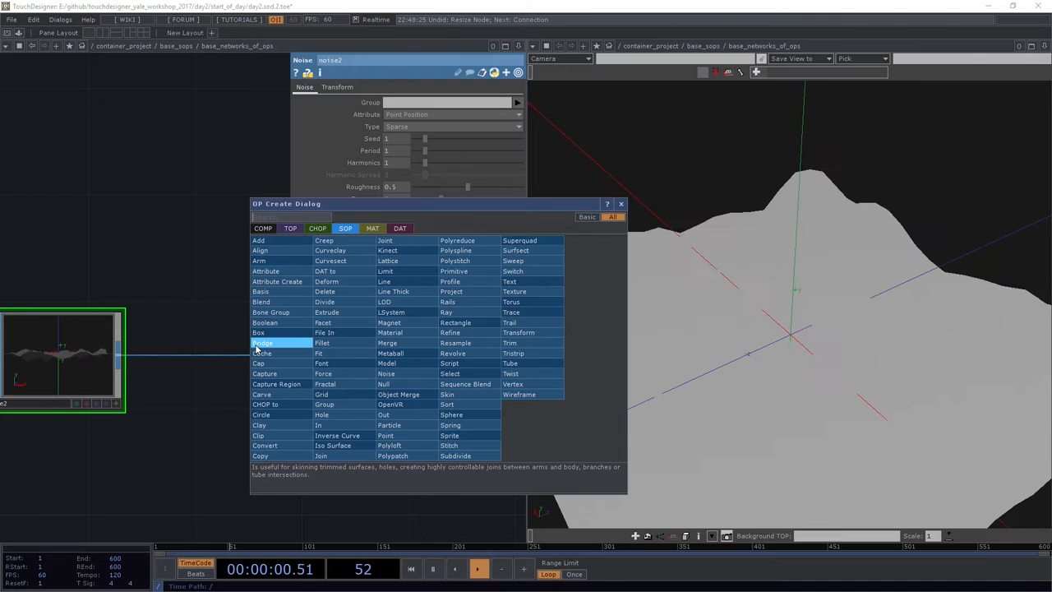
type("cli")
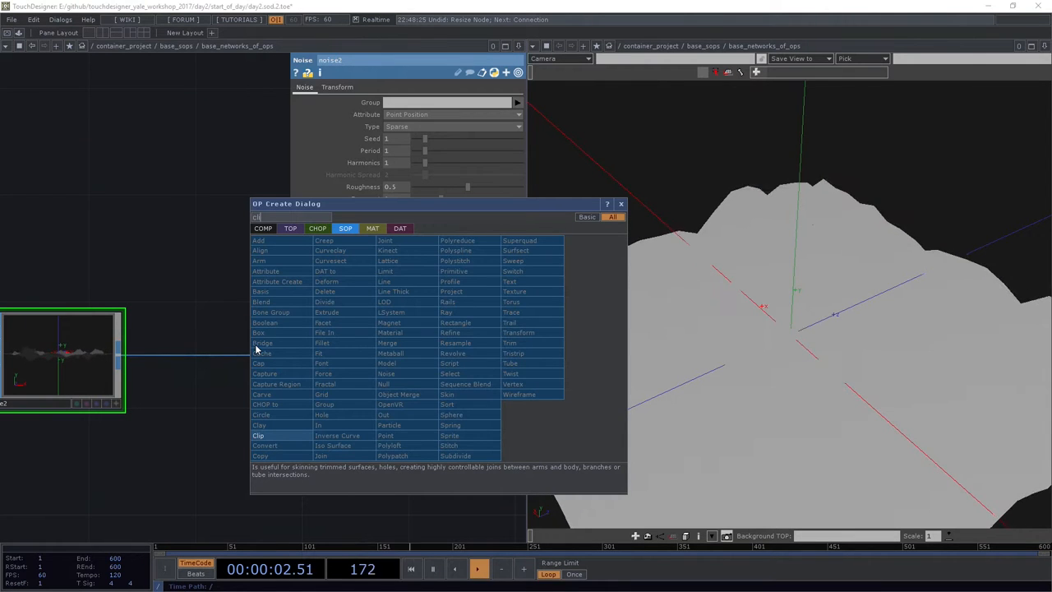
left_click(258, 434)
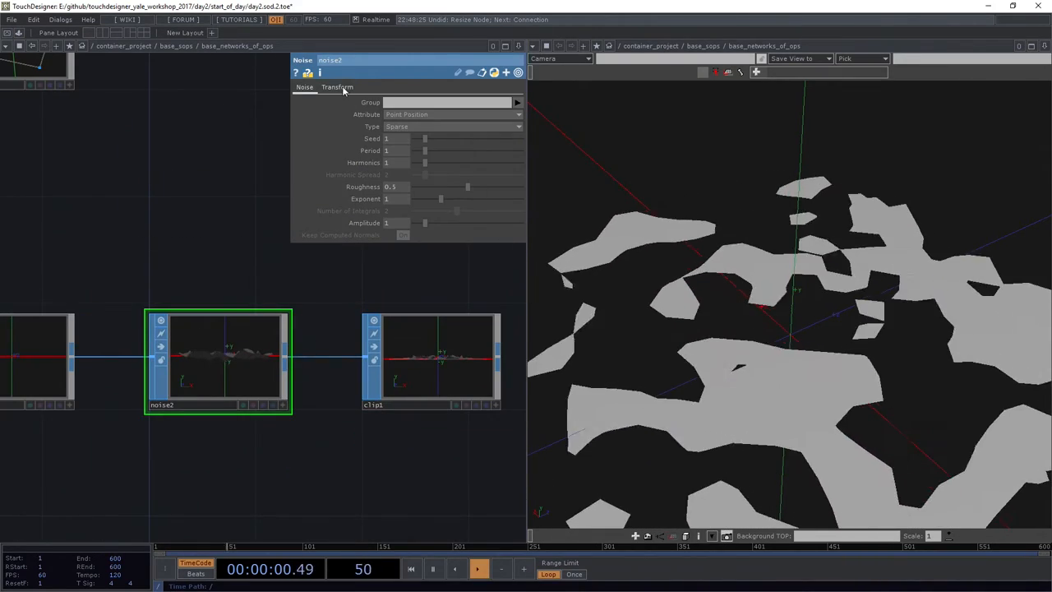
left_click(337, 87)
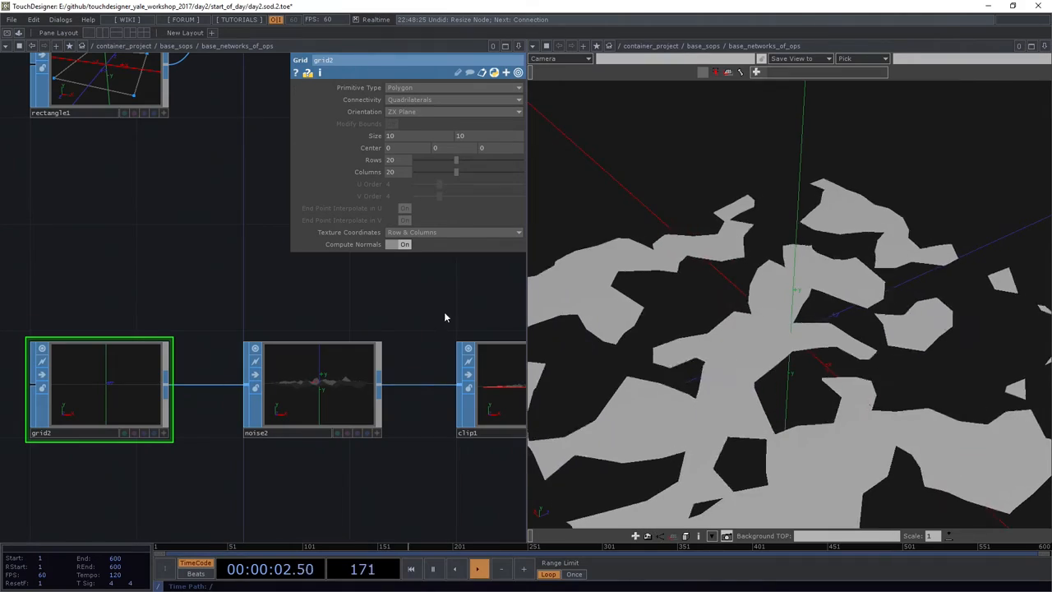
Bring up the OP Create Dialog on the SOP tab in the attribcreate/convert chain.
right_click(260, 352)
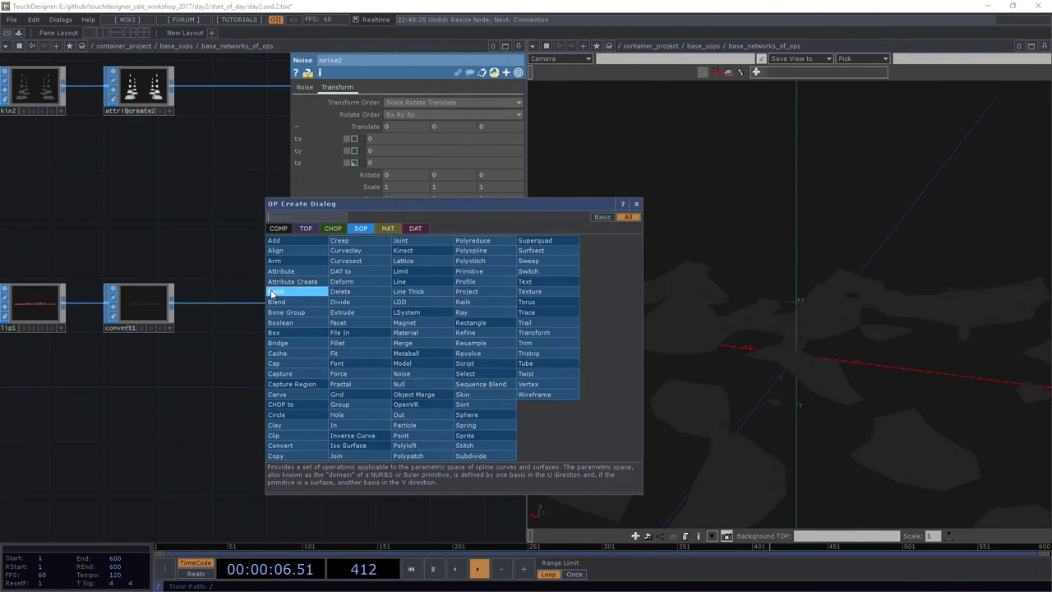
Create an Attribute Create SOP in the other chain and reselect grid1.
left_click(292, 281)
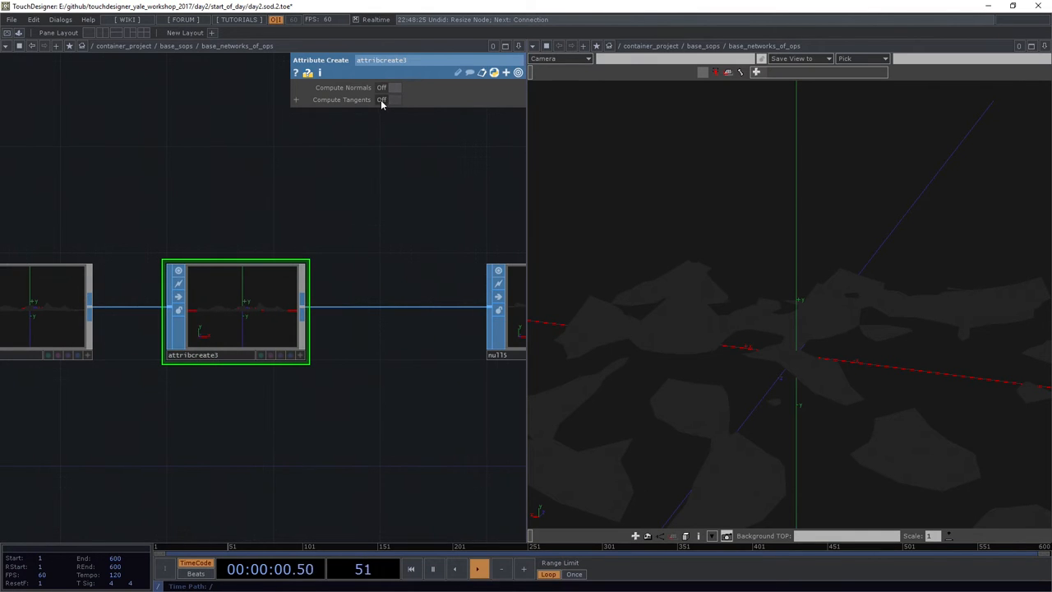
left_click(388, 87)
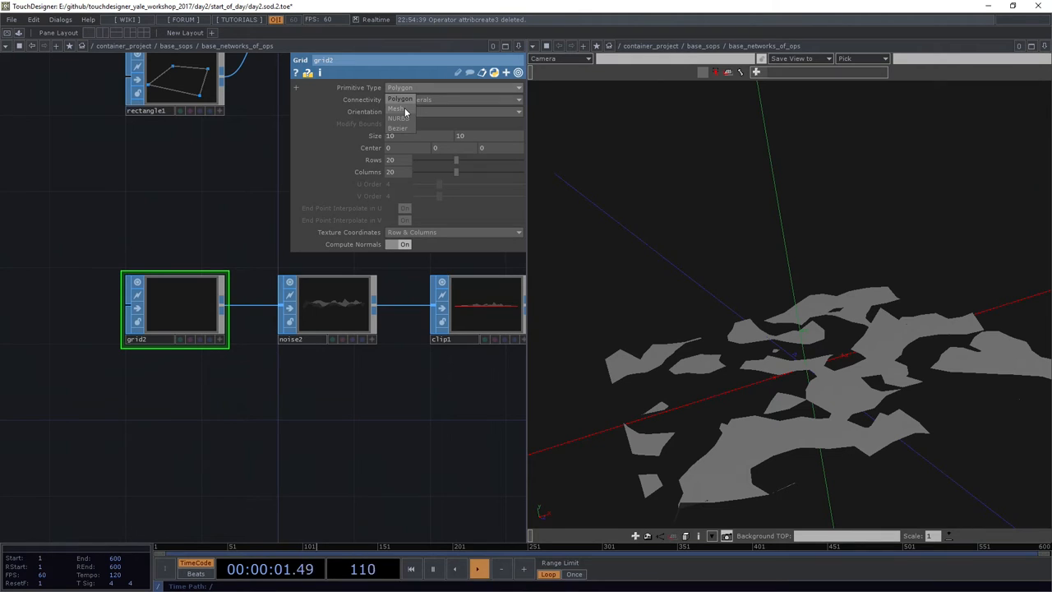
Change grid1's Primitive Type from its dropdown and reset it.
left_click(398, 108)
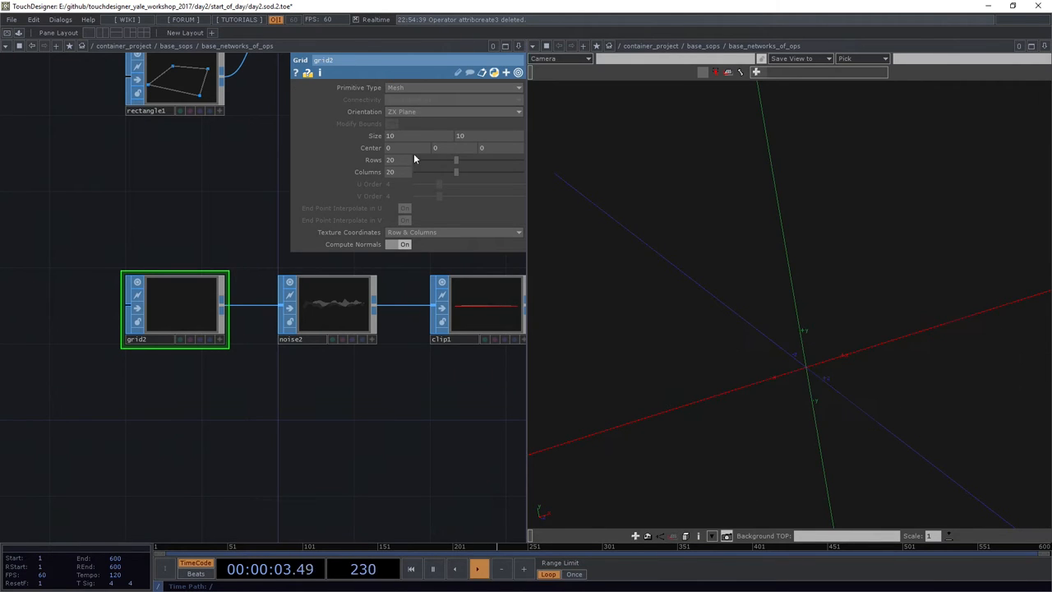
left_click(452, 87)
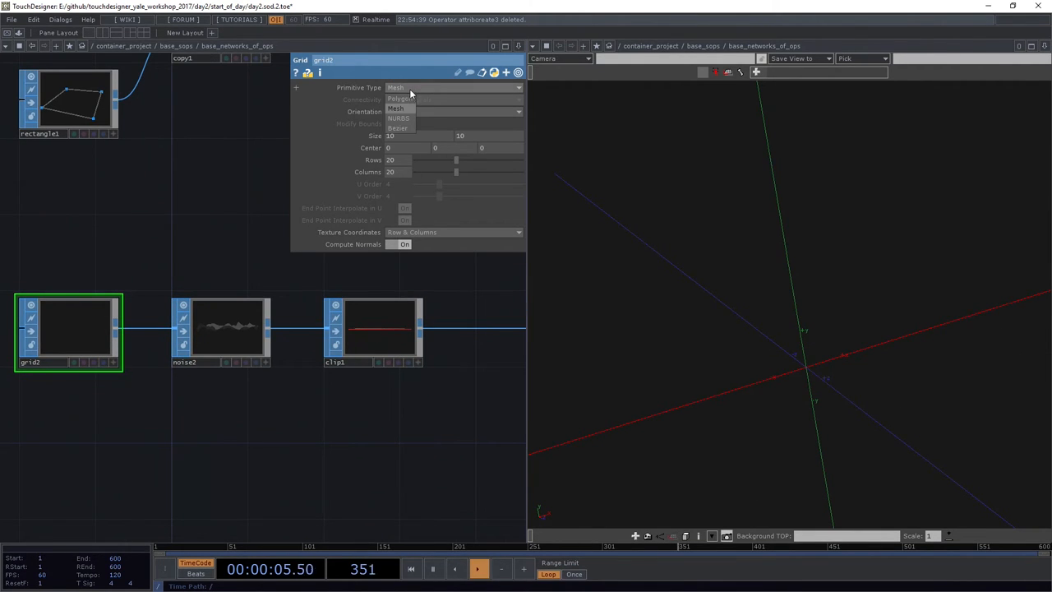
left_click(404, 99)
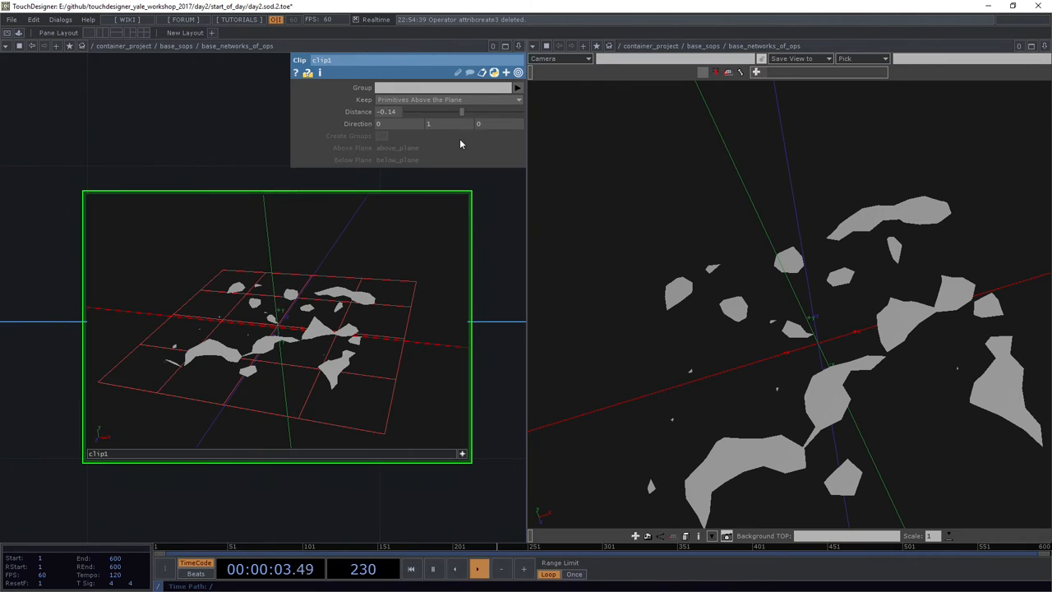
Sweep clip1's Distance, keeping primitives below the plane, until a few small holes remain.
left_click_drag(462, 111, 473, 124)
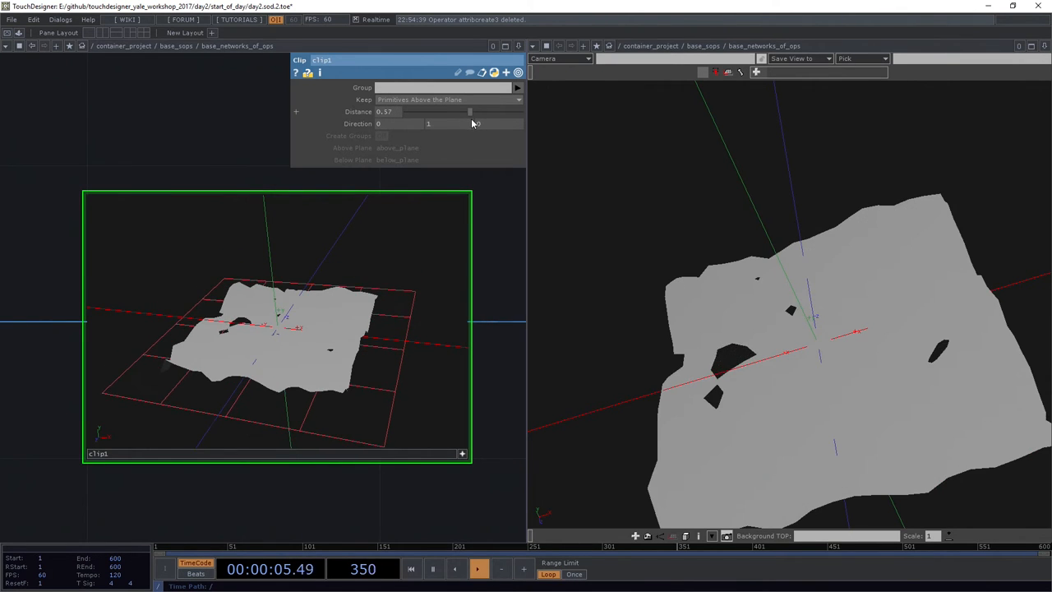
left_click_drag(468, 112, 475, 112)
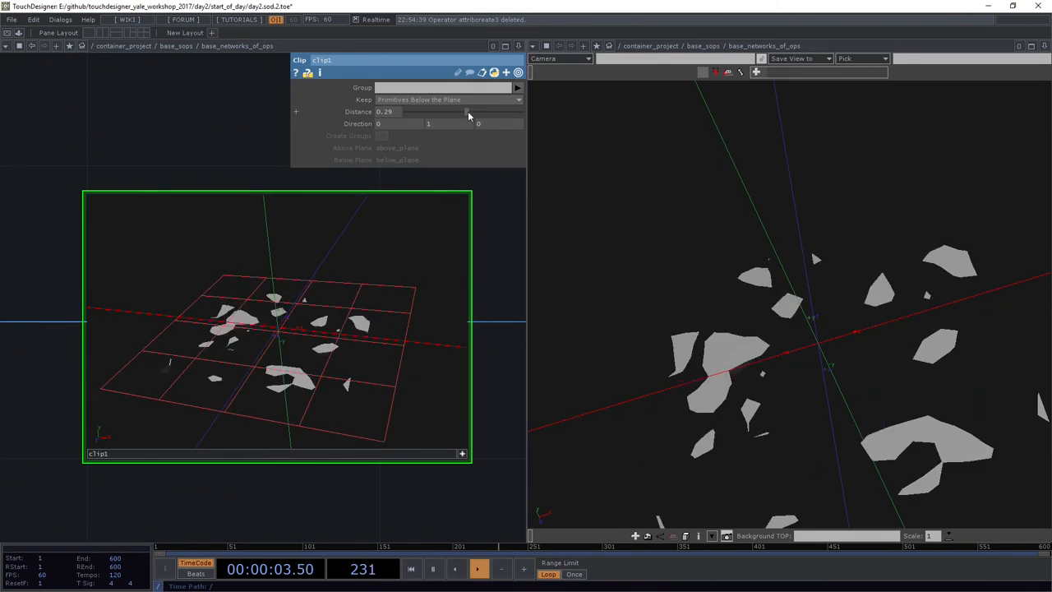
left_click_drag(463, 112, 452, 112)
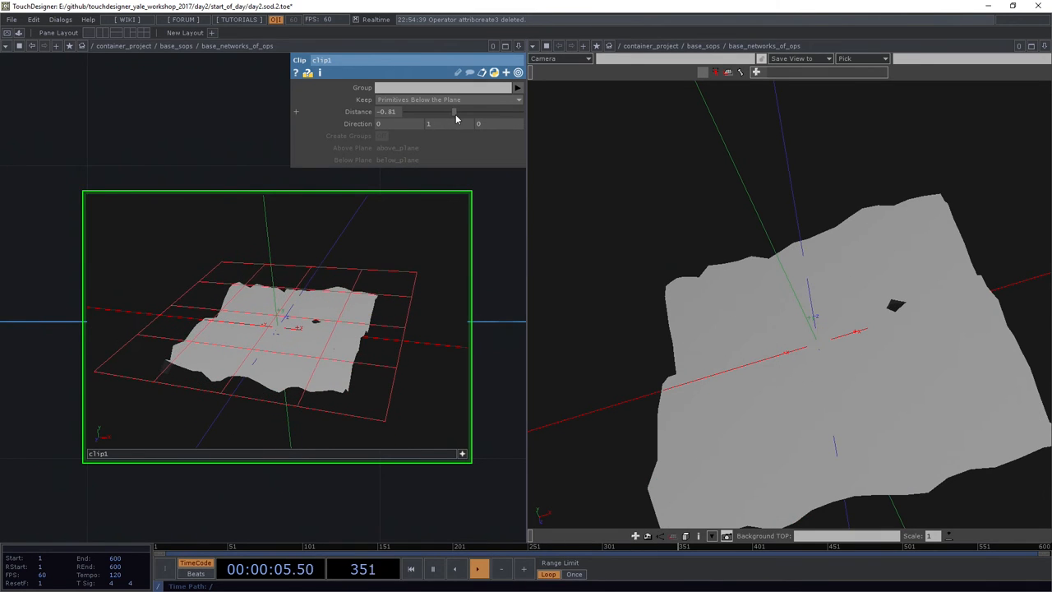
left_click_drag(457, 112, 440, 112)
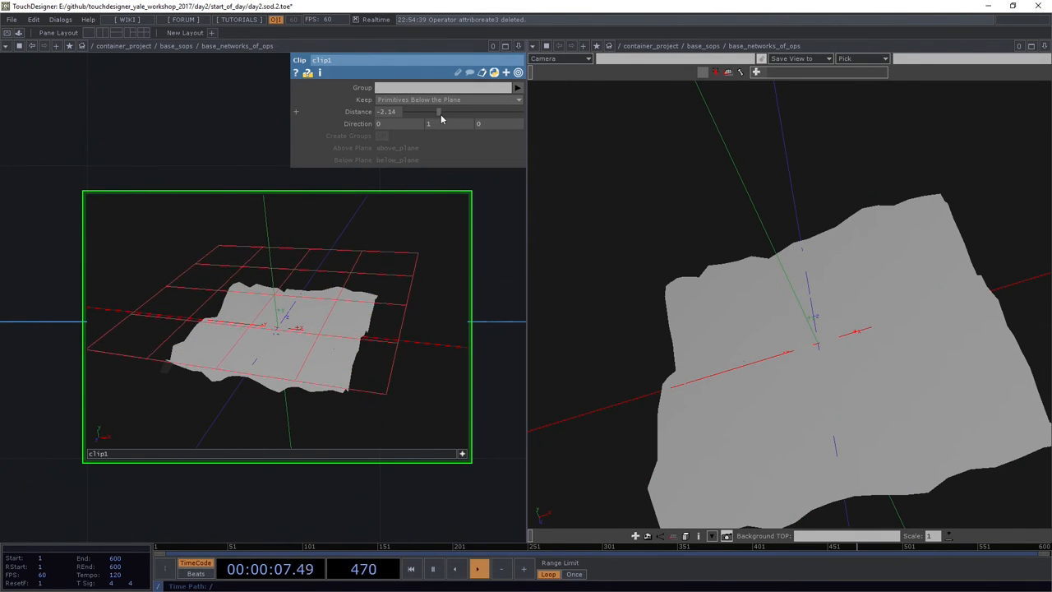
left_click_drag(441, 112, 457, 112)
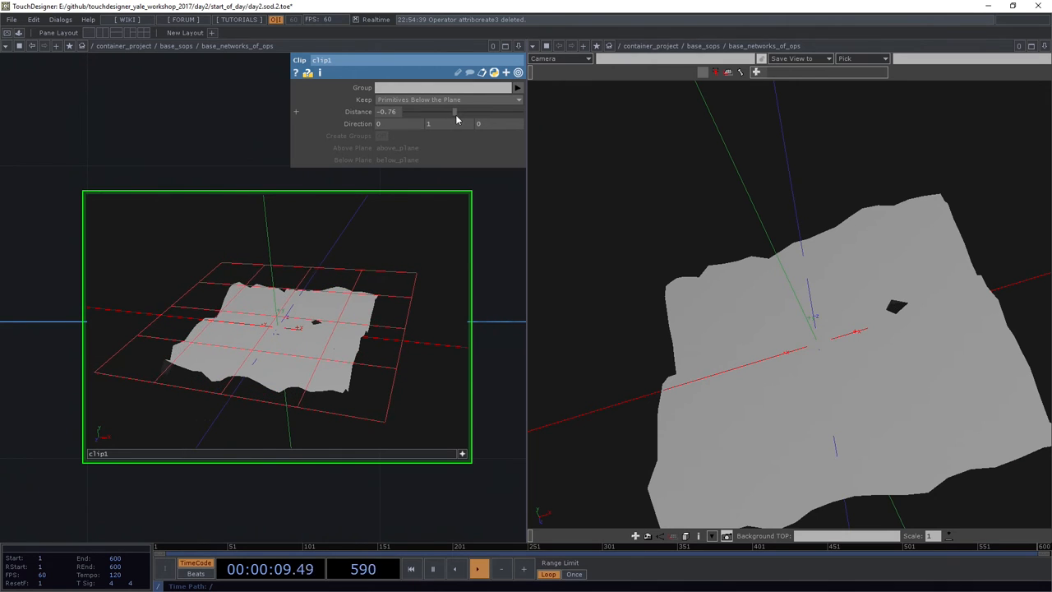
left_click_drag(454, 112, 463, 112)
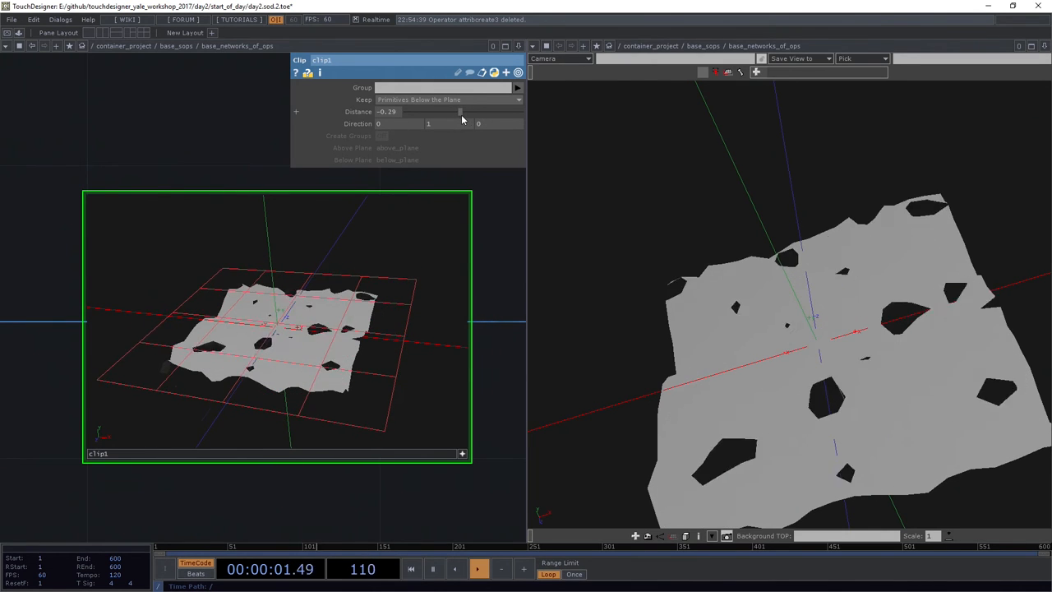
left_click_drag(460, 112, 444, 112)
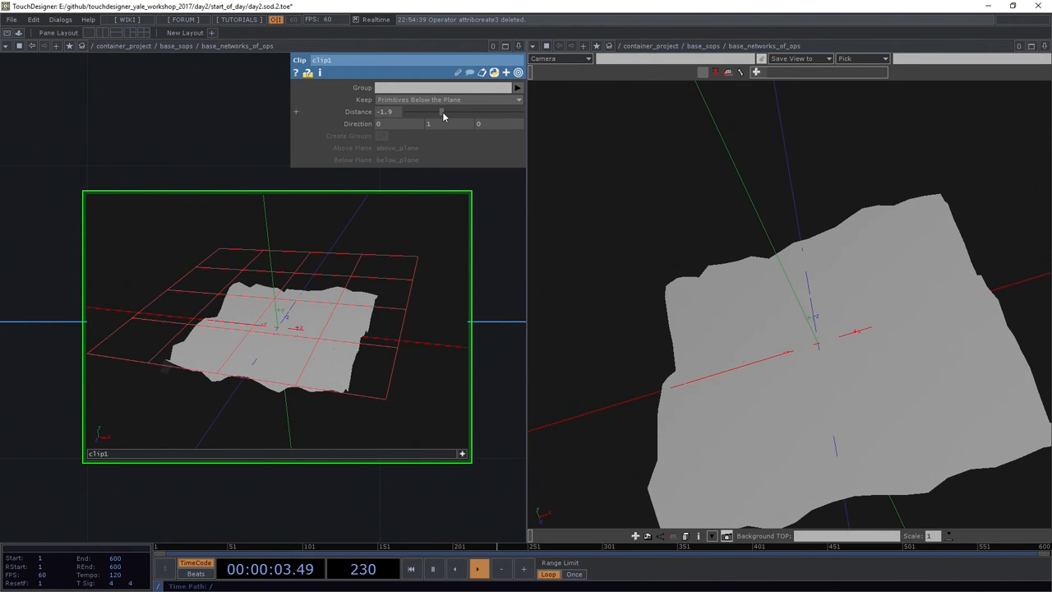
left_click_drag(444, 112, 463, 112)
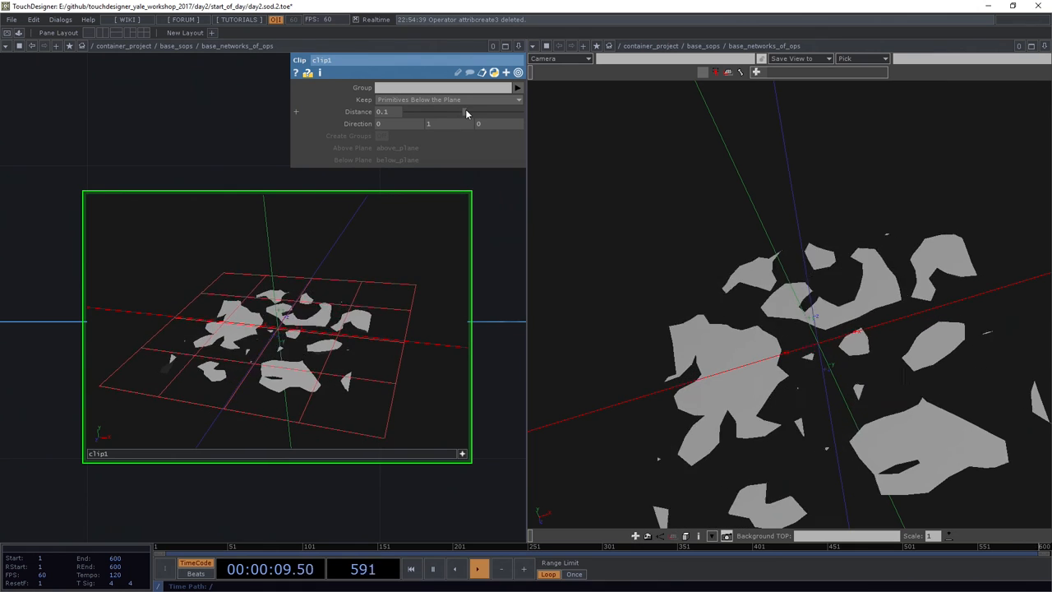
left_click_drag(467, 112, 457, 112)
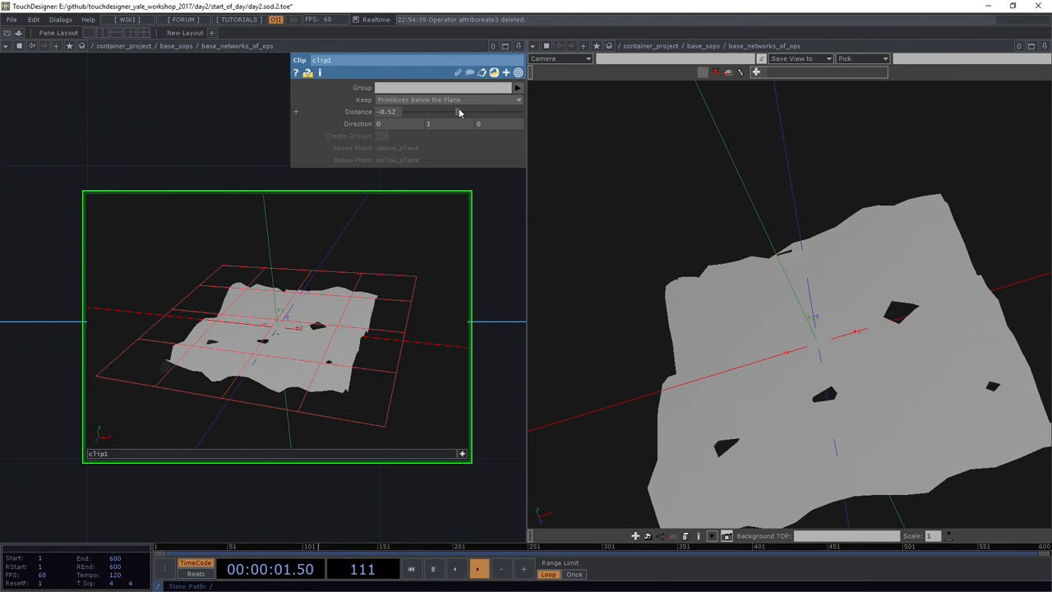